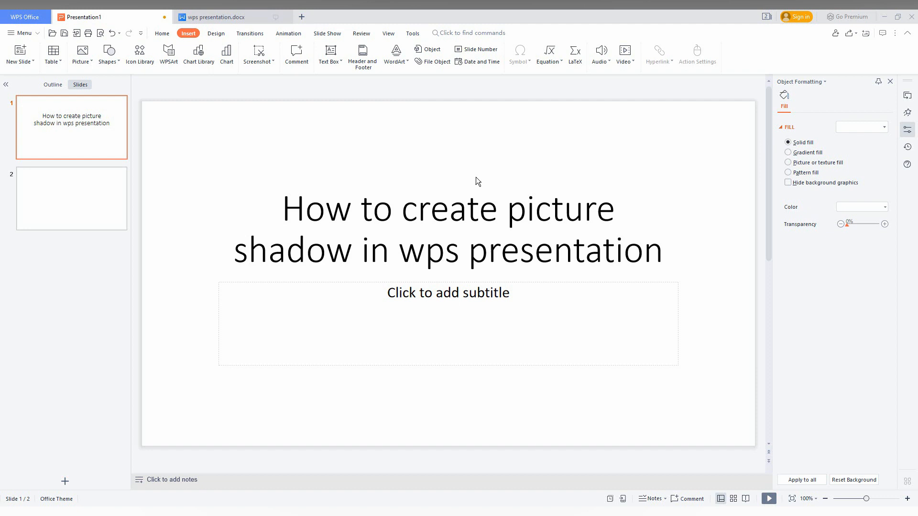
pyautogui.moveTo(2, 269)
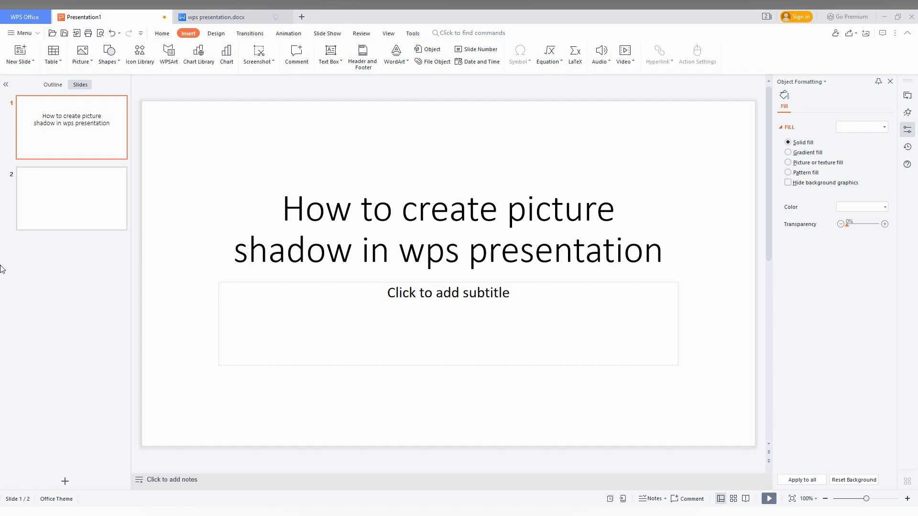
# - Start inserting a picture on slide 2, bringing up the Insert Picture file browser
pyautogui.click(71, 199)
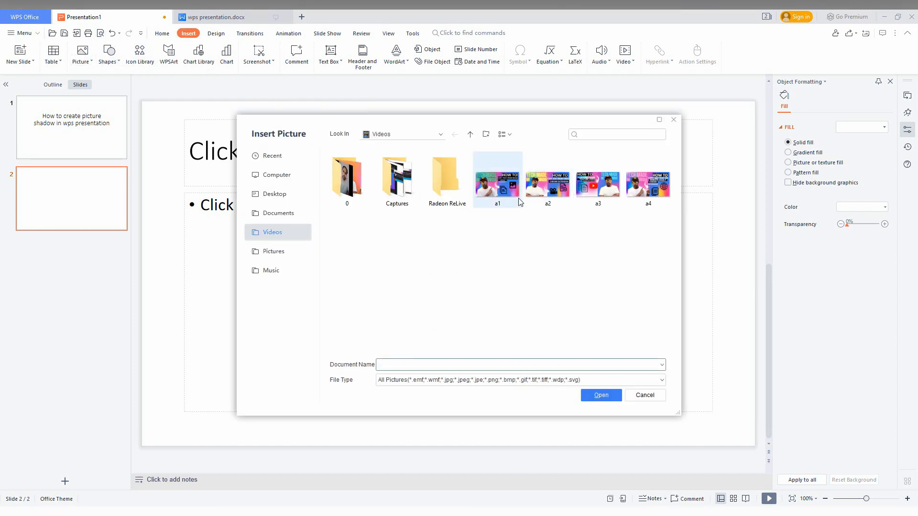
# - Insert the a1 thumbnail from Videos and shrink it to about 4.21 by 7.48 inches
pyautogui.click(601, 396)
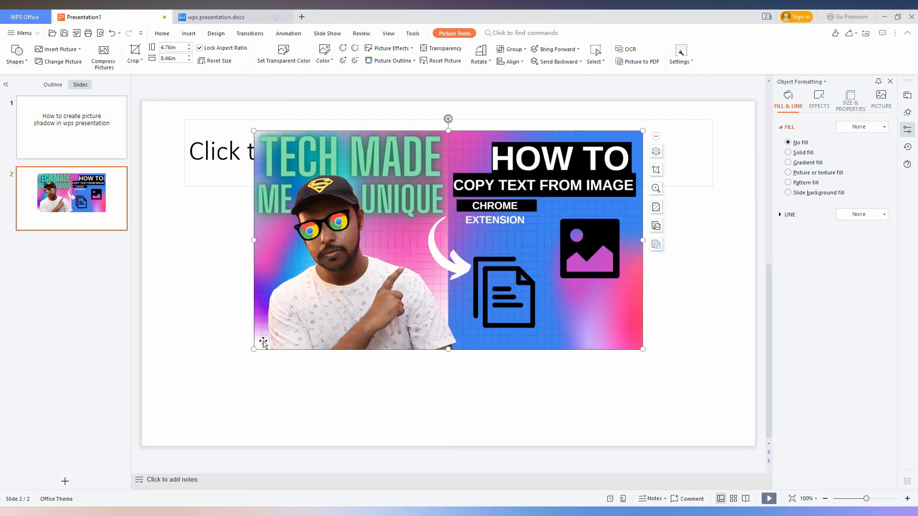
pyautogui.moveTo(253, 348); pyautogui.dragTo(299, 322)
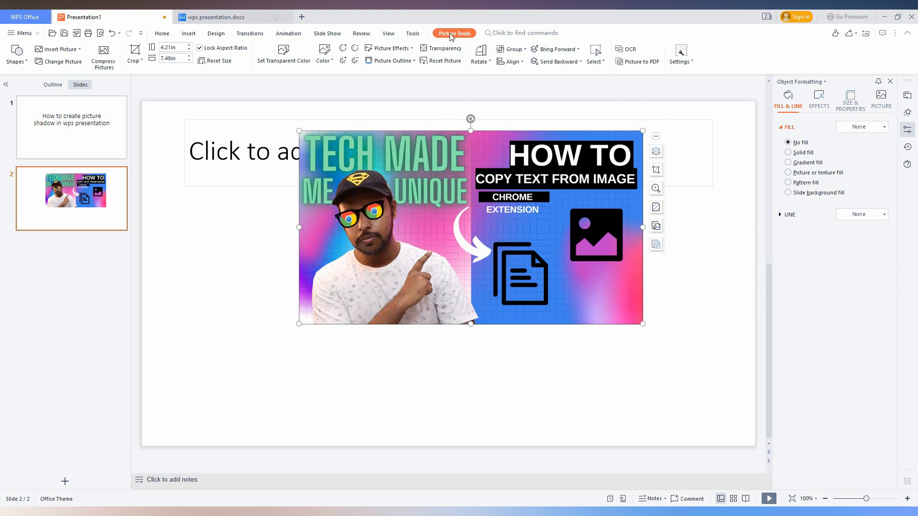
pyautogui.moveTo(433, 43)
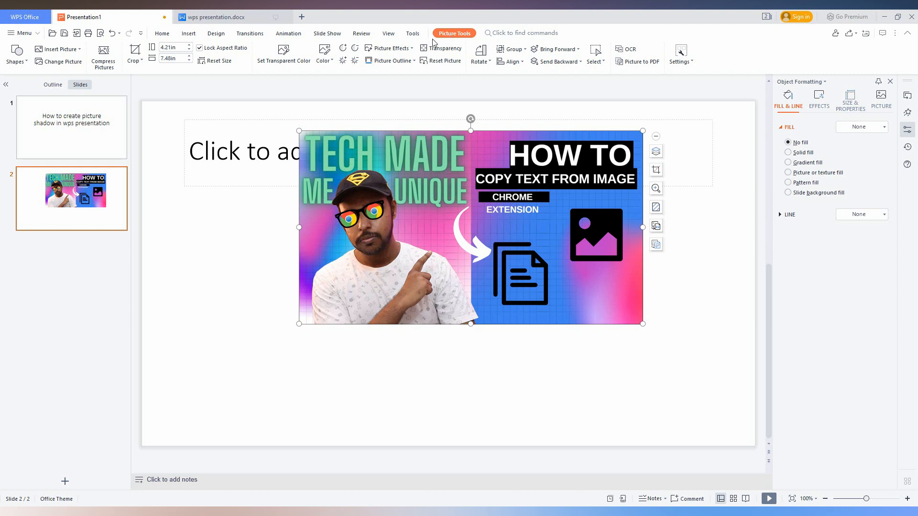
pyautogui.moveTo(388, 57)
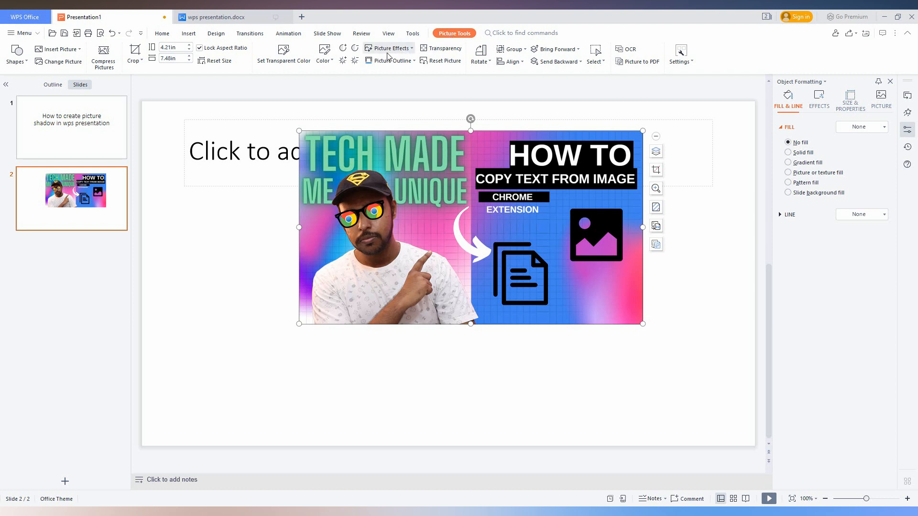
pyautogui.moveTo(391, 50)
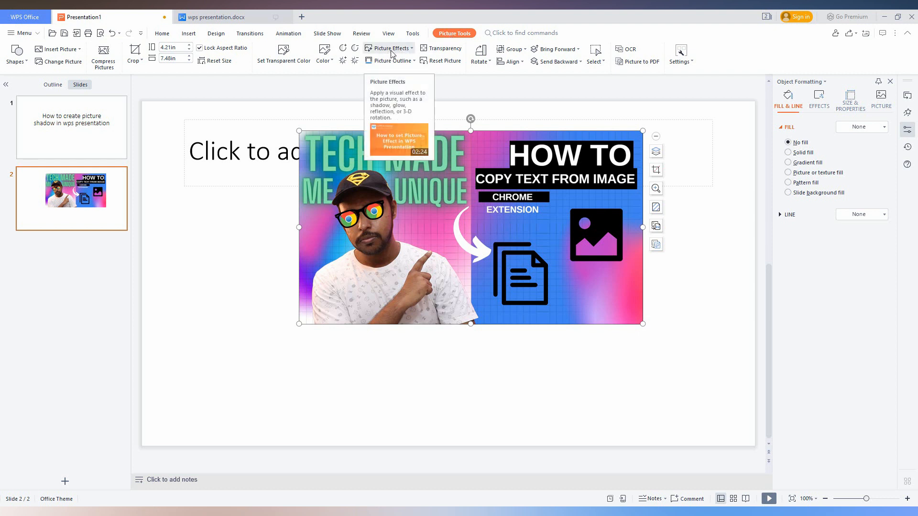
pyautogui.moveTo(866, 117)
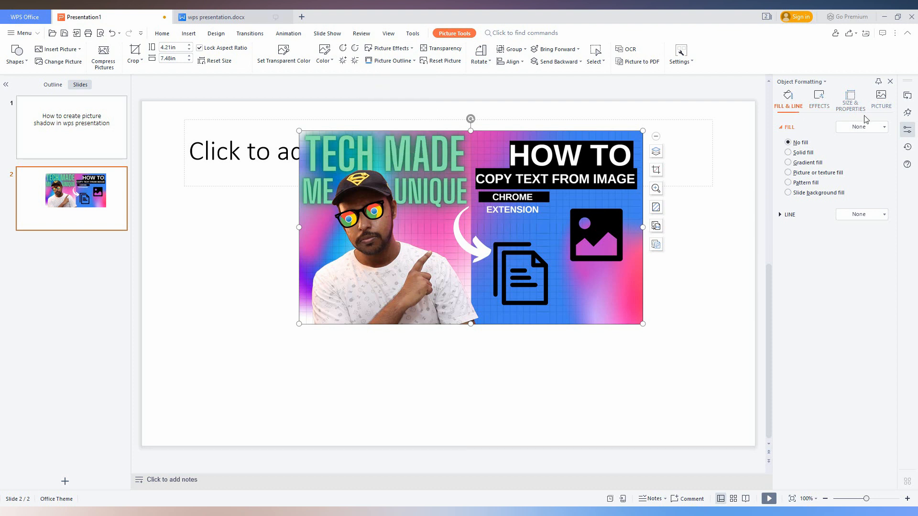
# - Apply an Outer shadow preset to the thumbnail via Picture Effects > Shadow
pyautogui.click(818, 95)
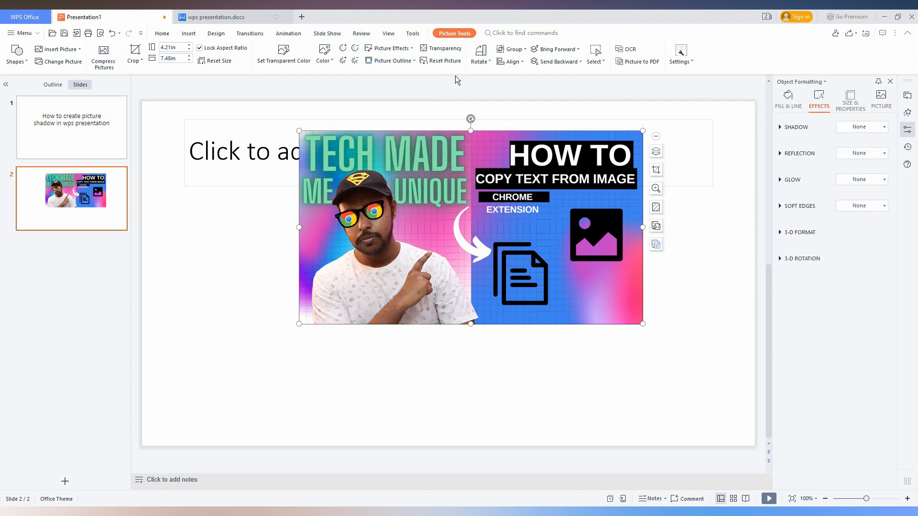
pyautogui.click(390, 48)
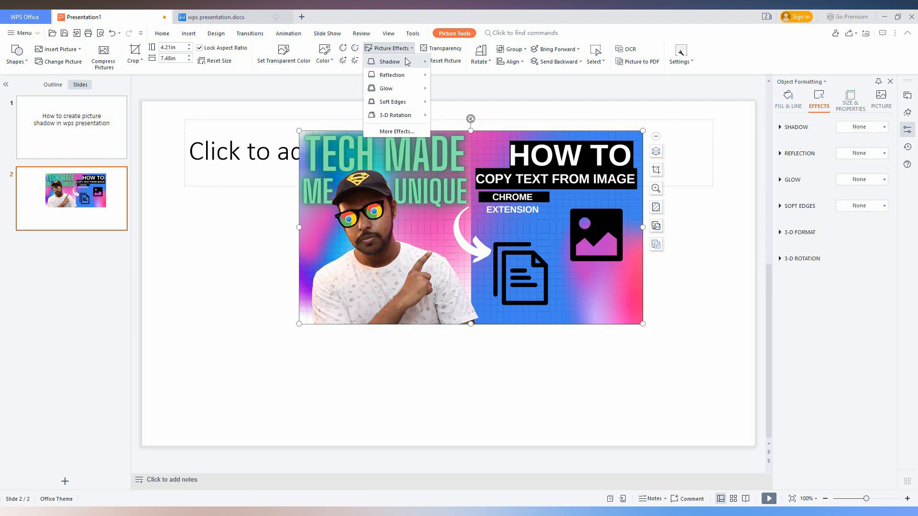
pyautogui.click(388, 62)
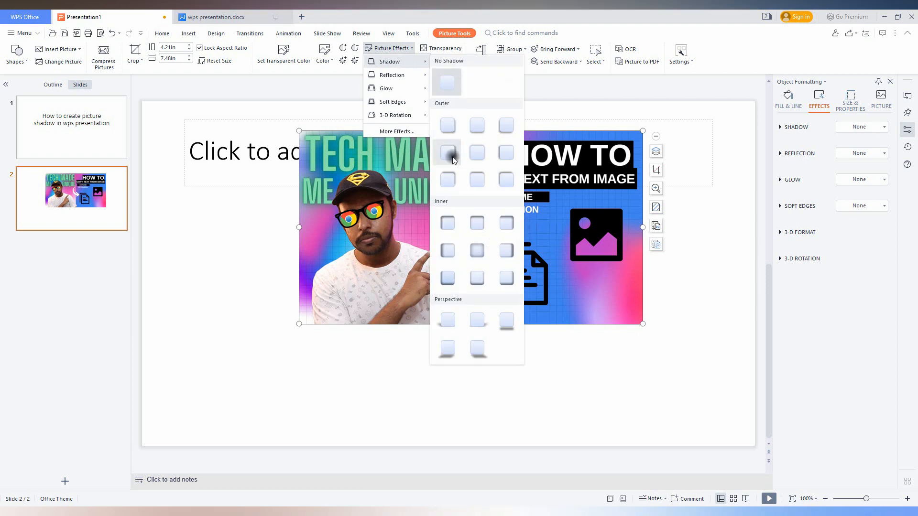
pyautogui.click(447, 152)
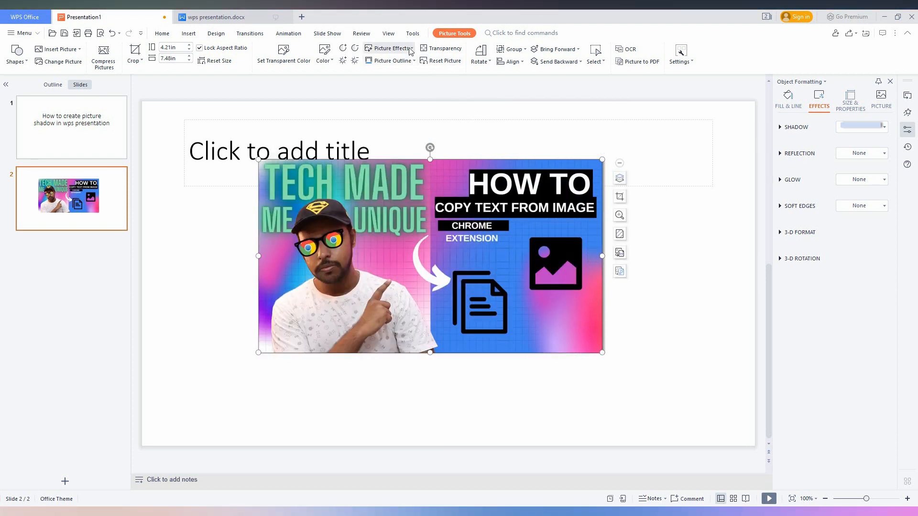
# - Try perspective shadow presets and settle on the diagonal lower-left perspective shadow
pyautogui.click(388, 48)
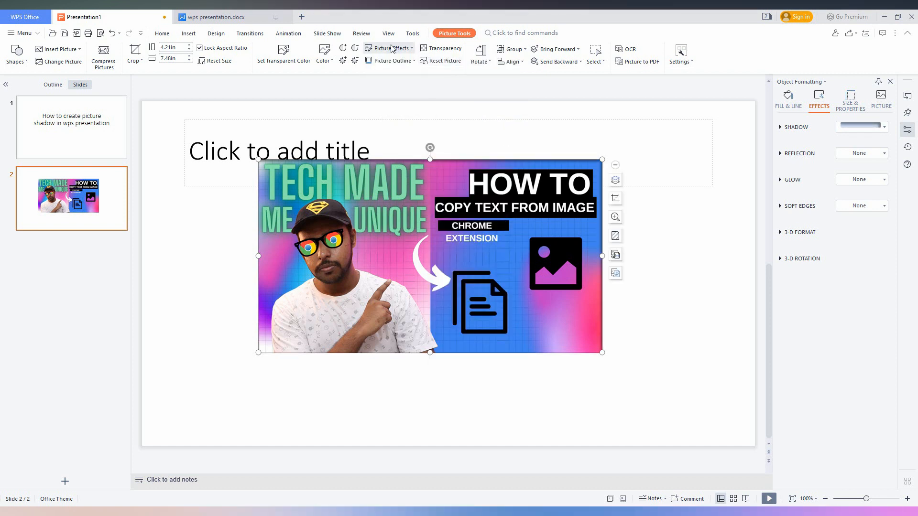
pyautogui.click(388, 47)
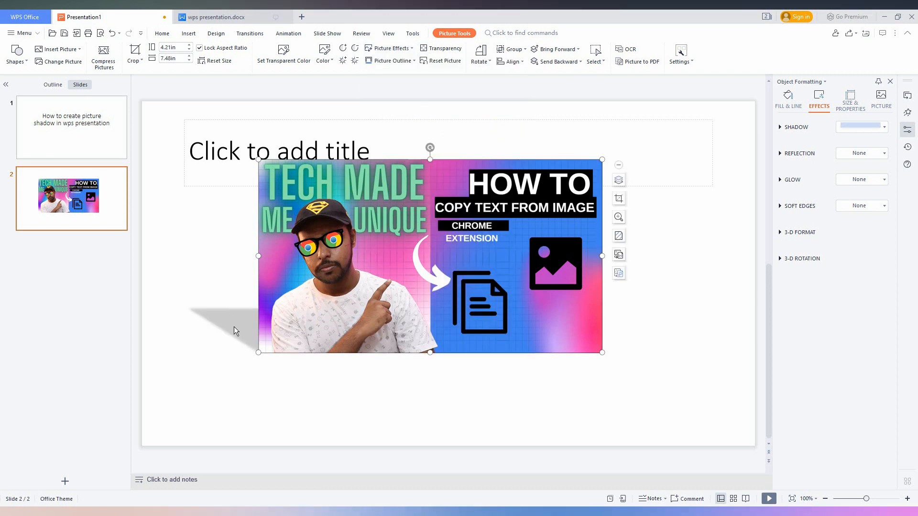
pyautogui.click(390, 47)
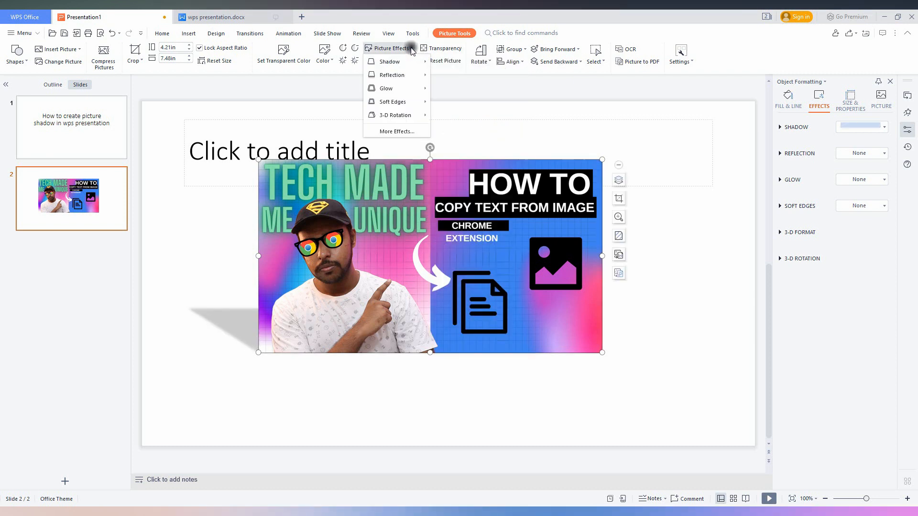
pyautogui.click(390, 61)
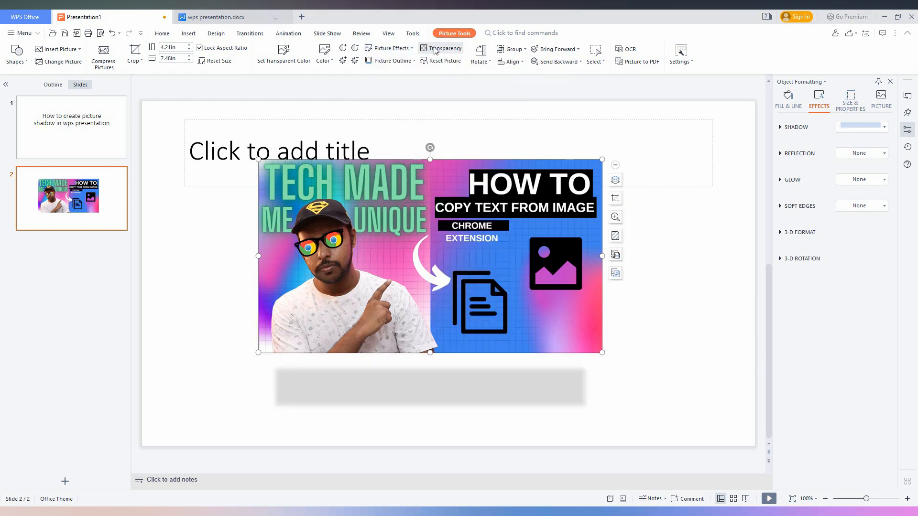
pyautogui.click(390, 48)
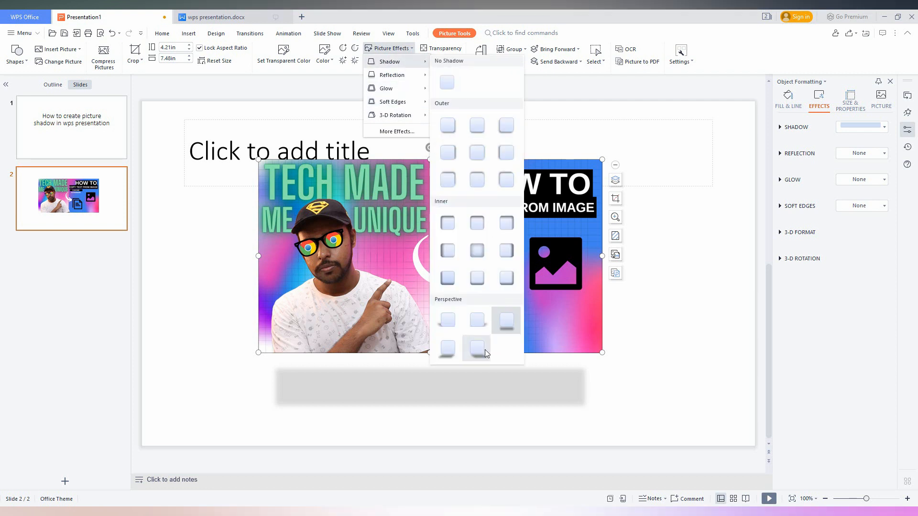
pyautogui.click(476, 348)
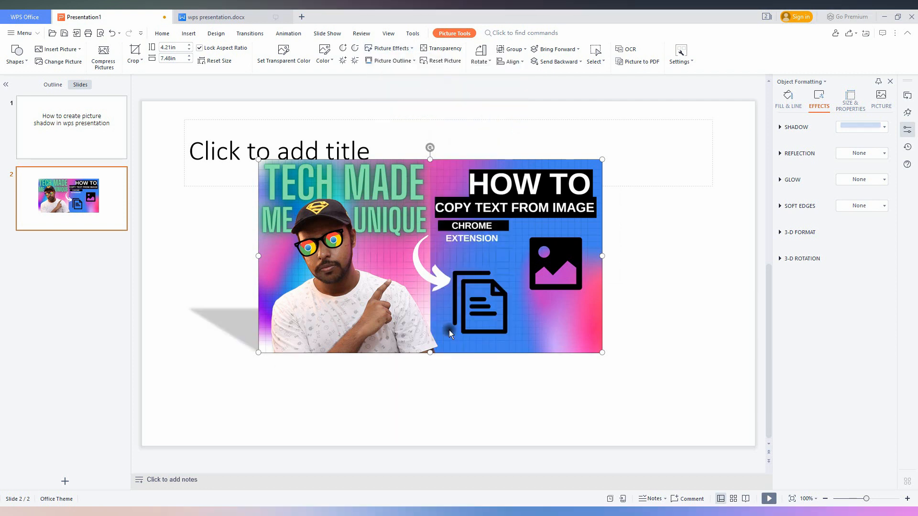